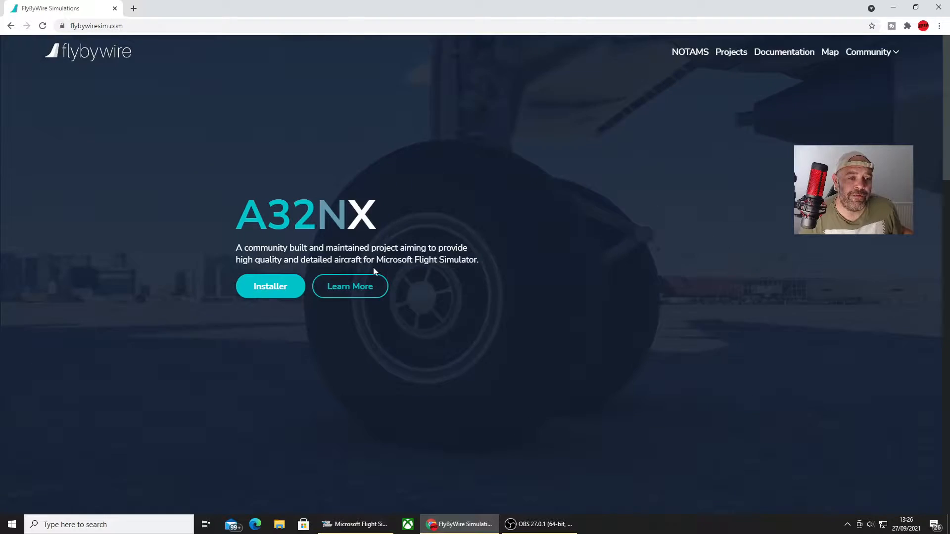
Scroll to the Custom-built Installer section and download the FlyByWire installer.
{"action": "scroll", "scroll_direction": "down", "scroll_amount": 3}
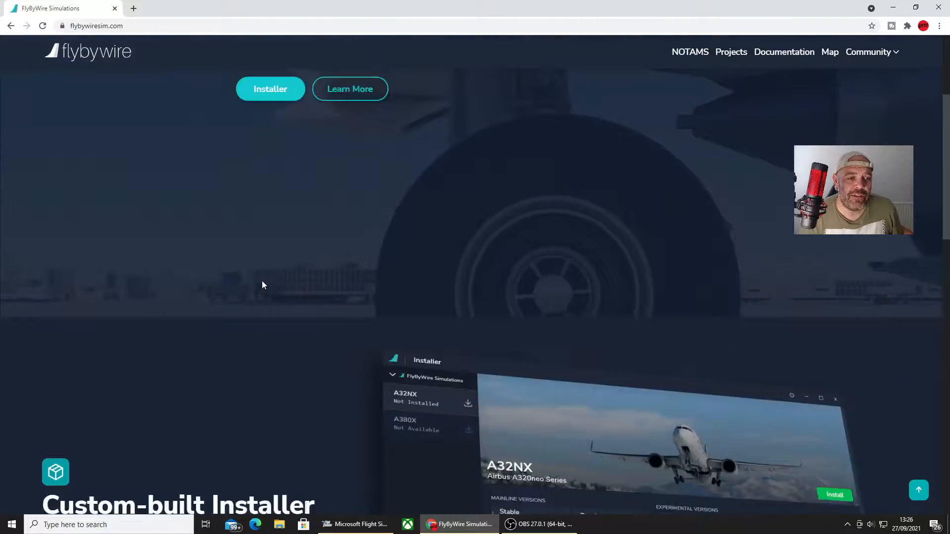
{"action": "scroll", "scroll_direction": "down", "scroll_amount": 3}
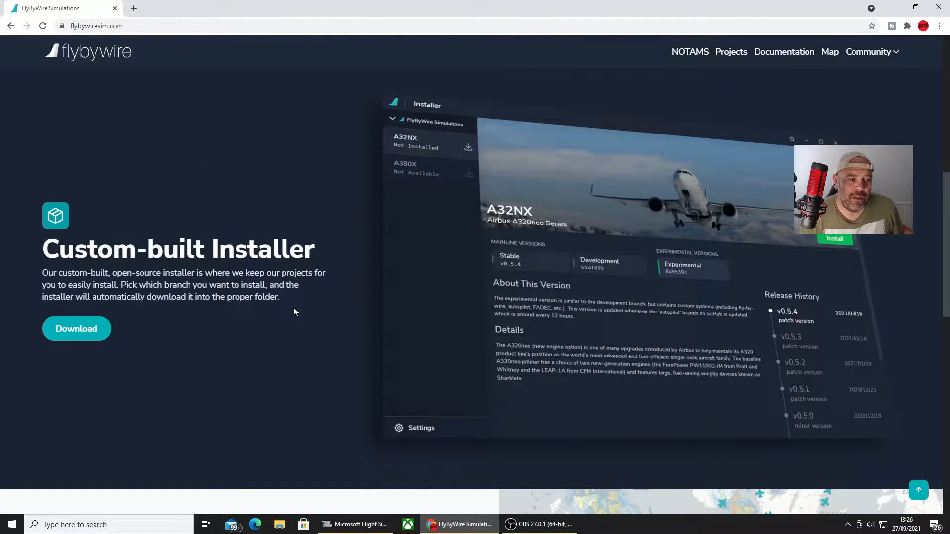
{"action": "mouse_move", "coordinate": [77, 329]}
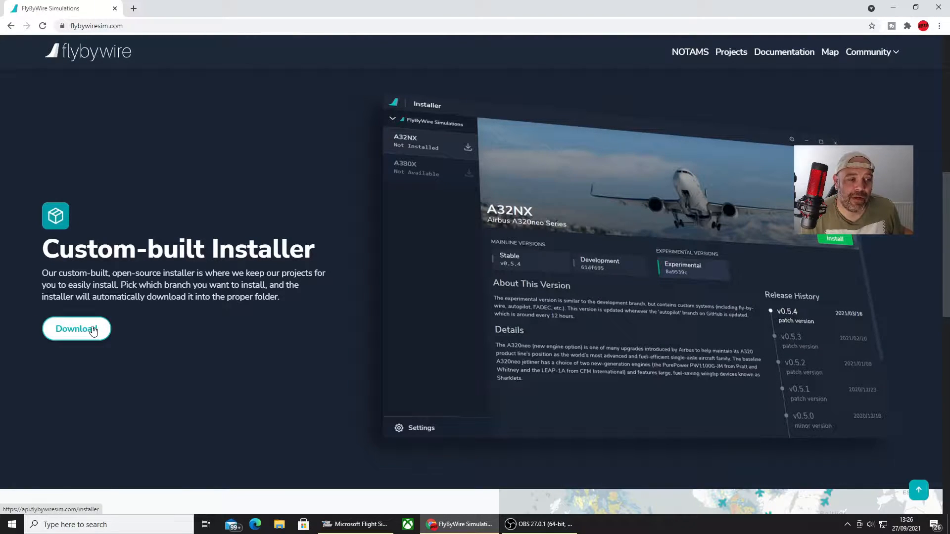
{"action": "left_click", "coordinate": [76, 329]}
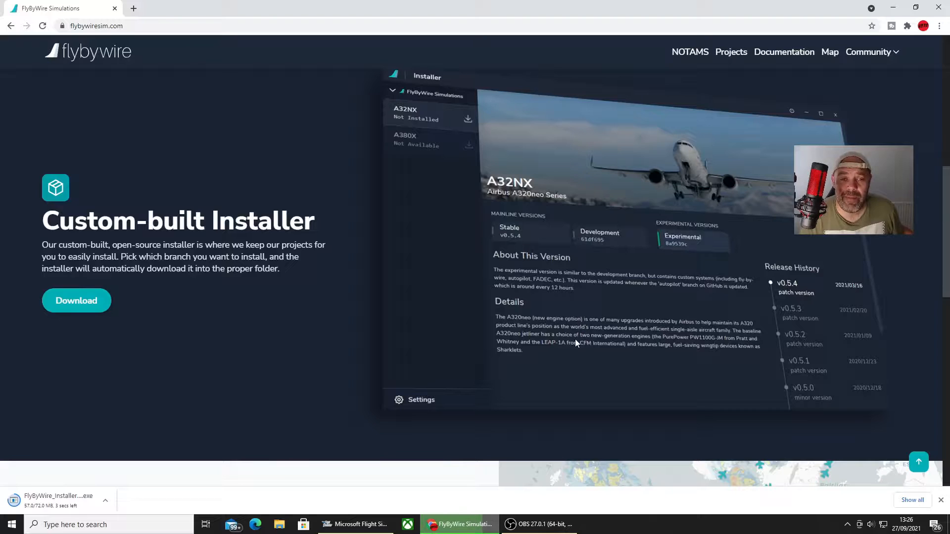
Open the downloaded FlyByWire installer from Chrome's download bar.
{"action": "left_click", "coordinate": [105, 500]}
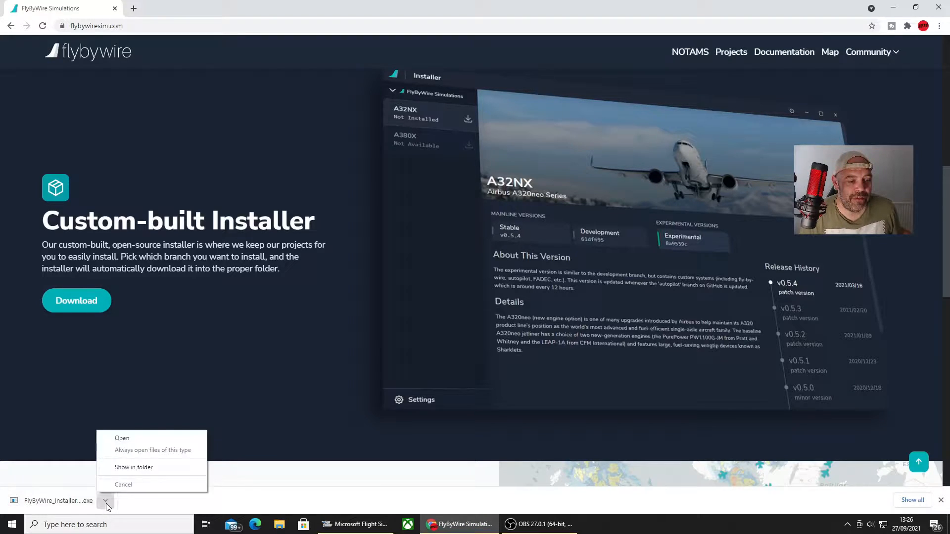
{"action": "left_click", "coordinate": [121, 438]}
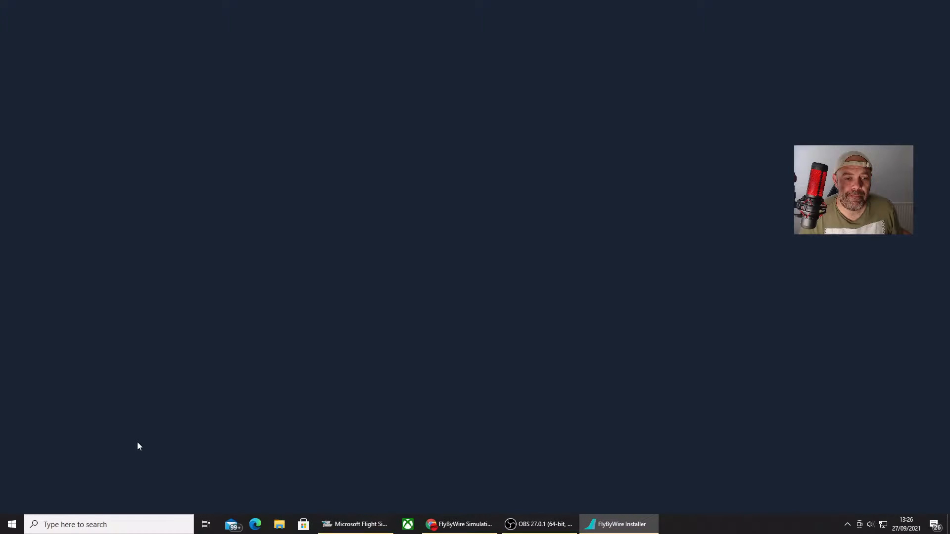
{"action": "left_click", "coordinate": [618, 524]}
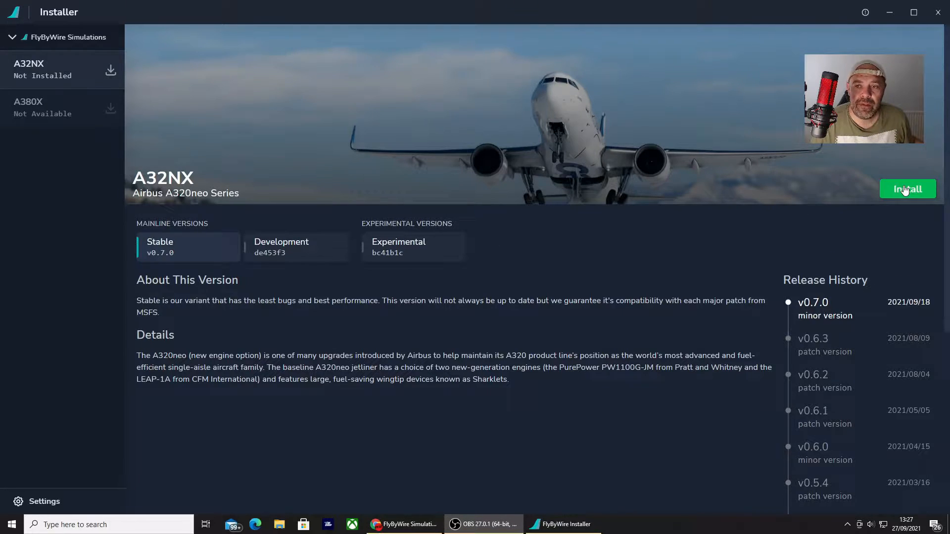
Install A32NX Stable v0.7.0 and close the installer once it finishes.
{"action": "left_click", "coordinate": [907, 188]}
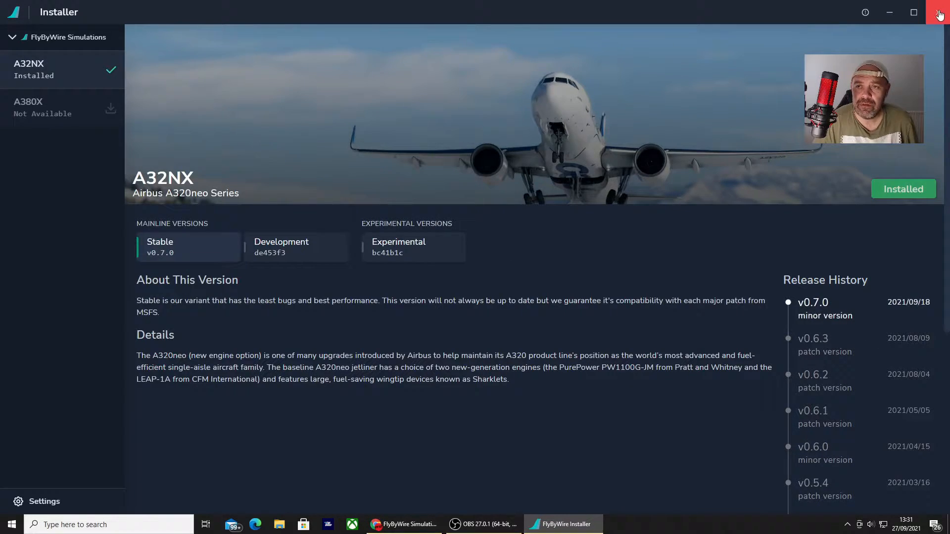
{"action": "left_click", "coordinate": [938, 12]}
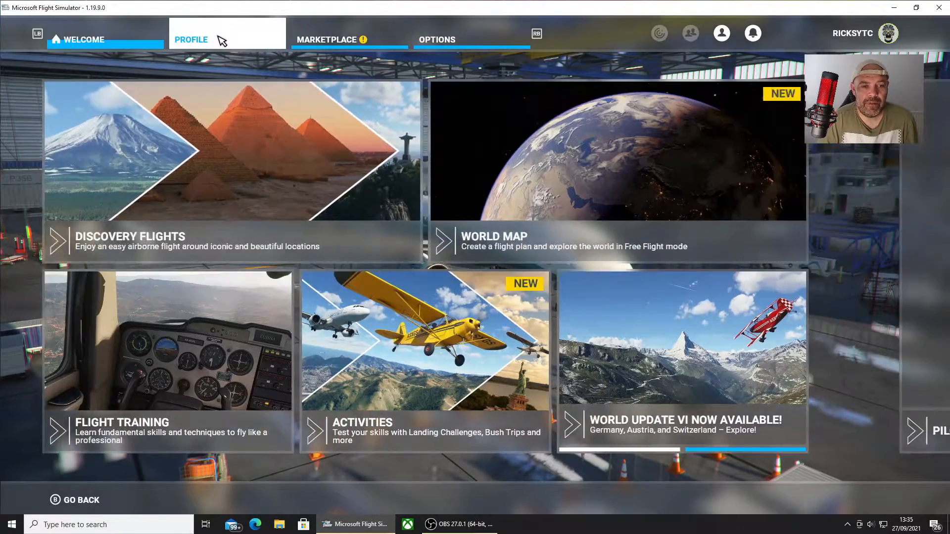
Browse My Hangar's aircraft list to find the FlyByWire A320neo (LEAP).
{"action": "left_click", "coordinate": [192, 39]}
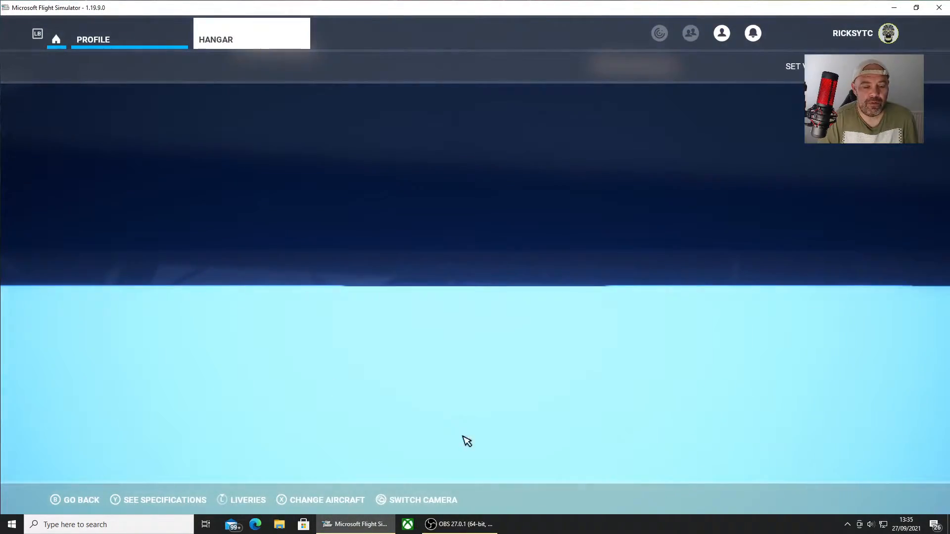
{"action": "left_click", "coordinate": [327, 499]}
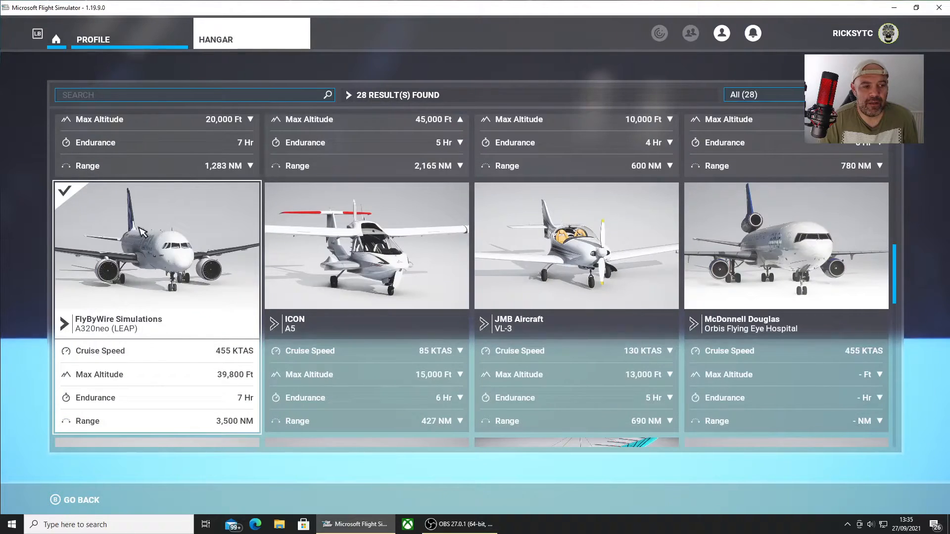
{"action": "mouse_move", "coordinate": [188, 339]}
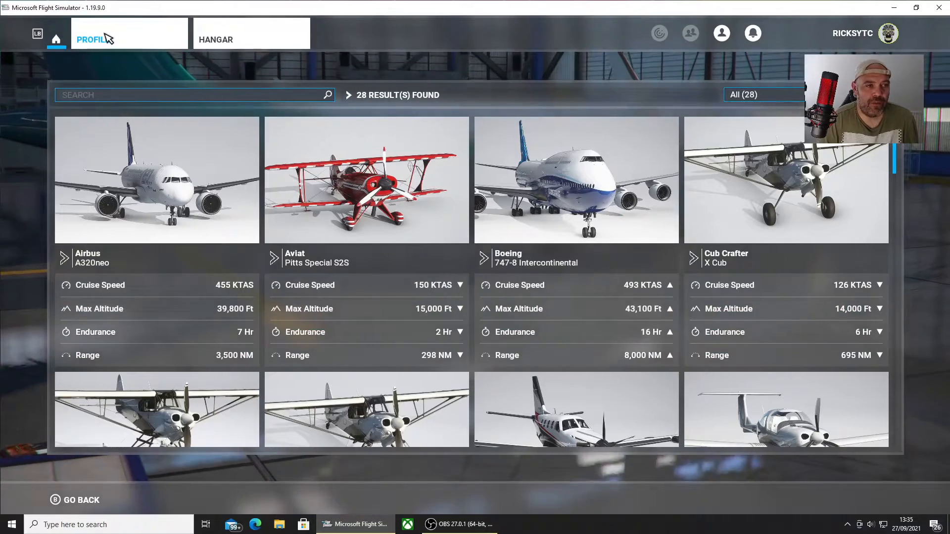
{"action": "scroll", "scroll_direction": "down", "scroll_amount": 3}
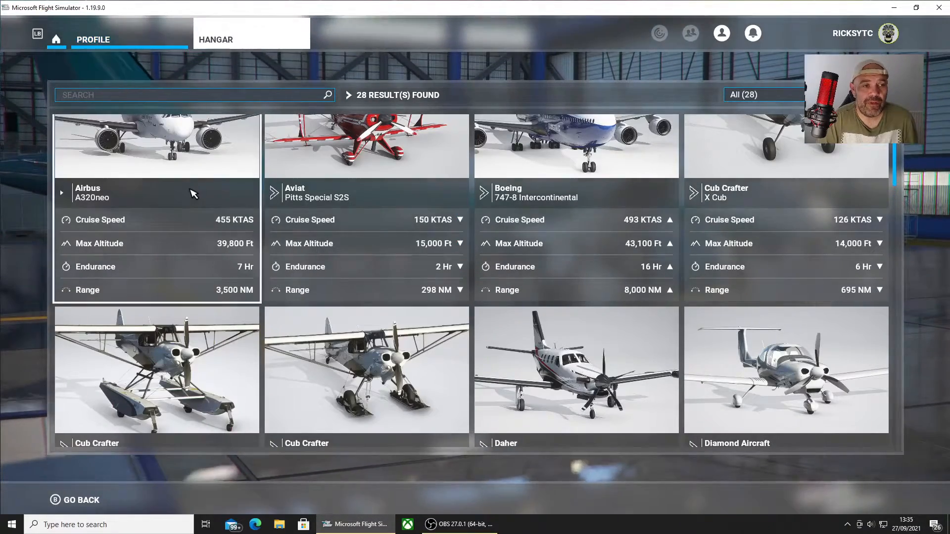
{"action": "scroll", "scroll_direction": "down", "scroll_amount": 3}
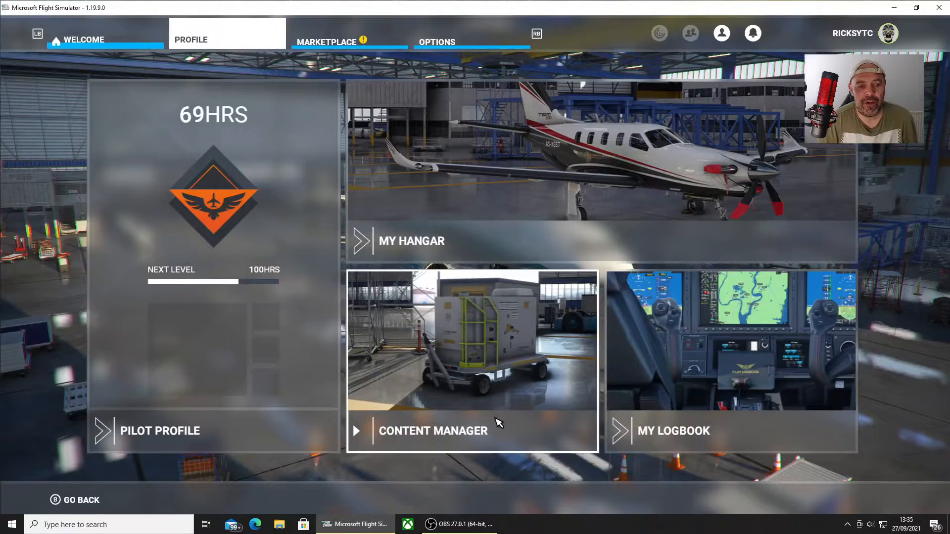
Scroll Content Manager to the A32NX entry by FlyByWire Simulations.
{"action": "left_click", "coordinate": [433, 431]}
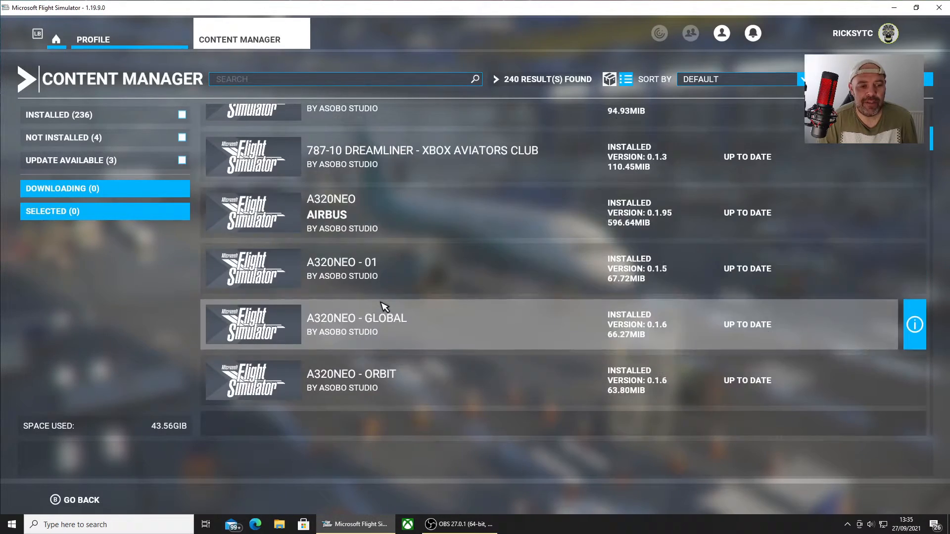
{"action": "scroll", "scroll_direction": "down", "scroll_amount": 3}
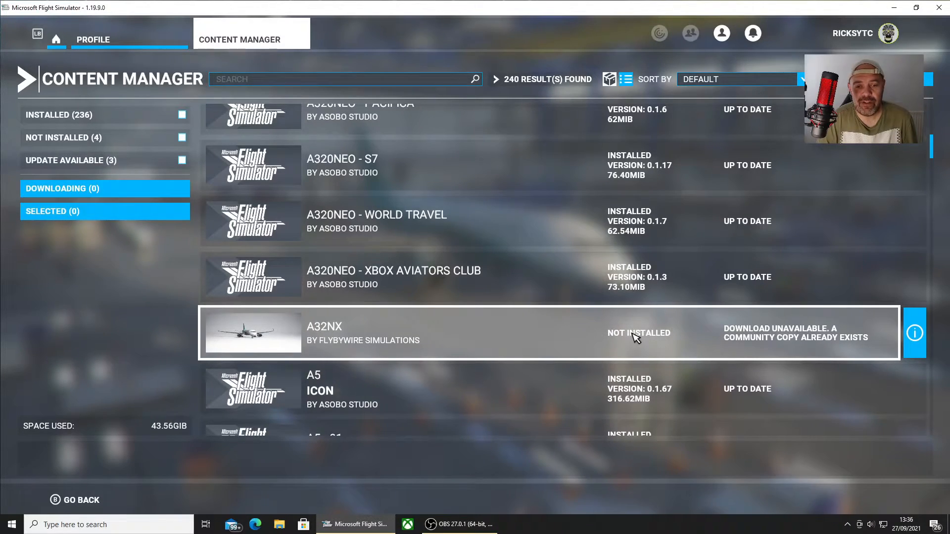
{"action": "mouse_move", "coordinate": [335, 339]}
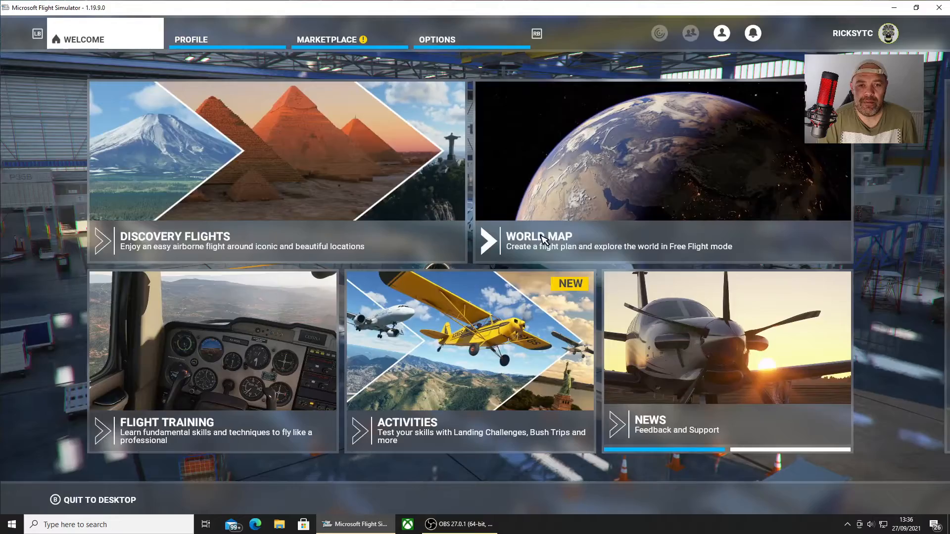
Pick the Cliffs of Dover on the World Map as the A320neo's starting location.
{"action": "left_click", "coordinate": [538, 237]}
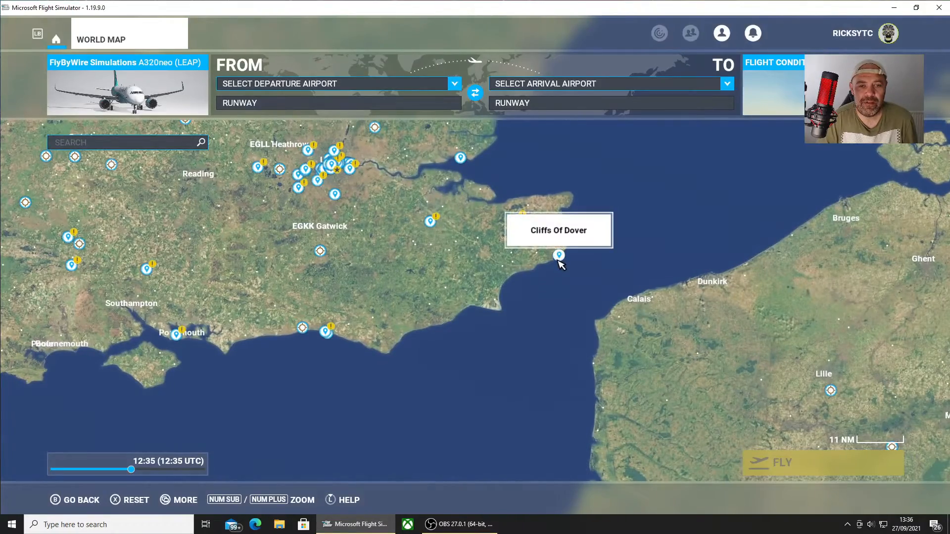
{"action": "left_click", "coordinate": [558, 254]}
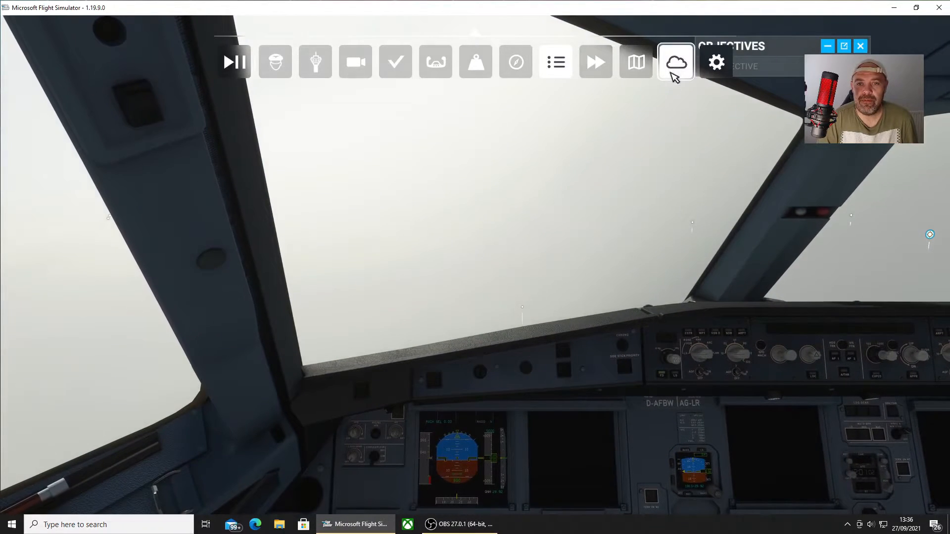
Switch Live weather off to Clear Skies in the Weather panel.
{"action": "left_click", "coordinate": [675, 61]}
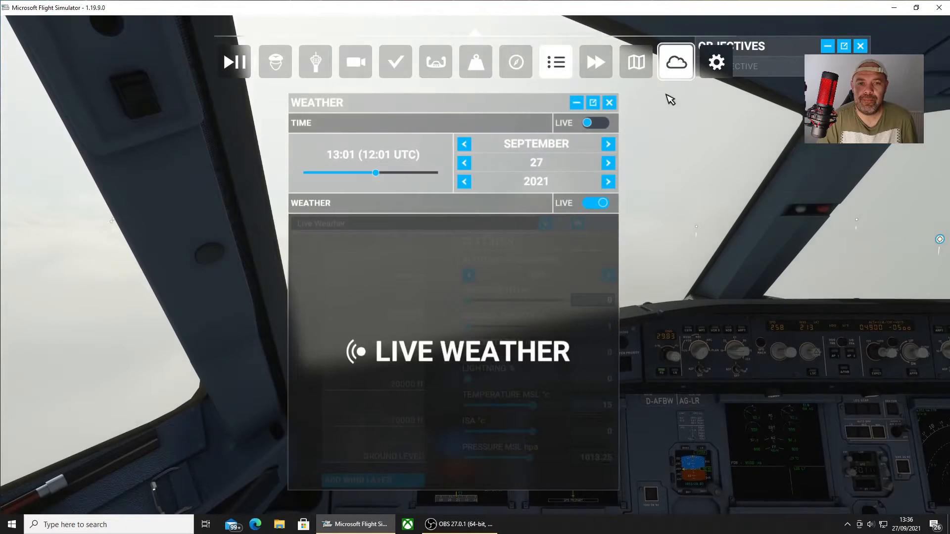
{"action": "left_click", "coordinate": [596, 203]}
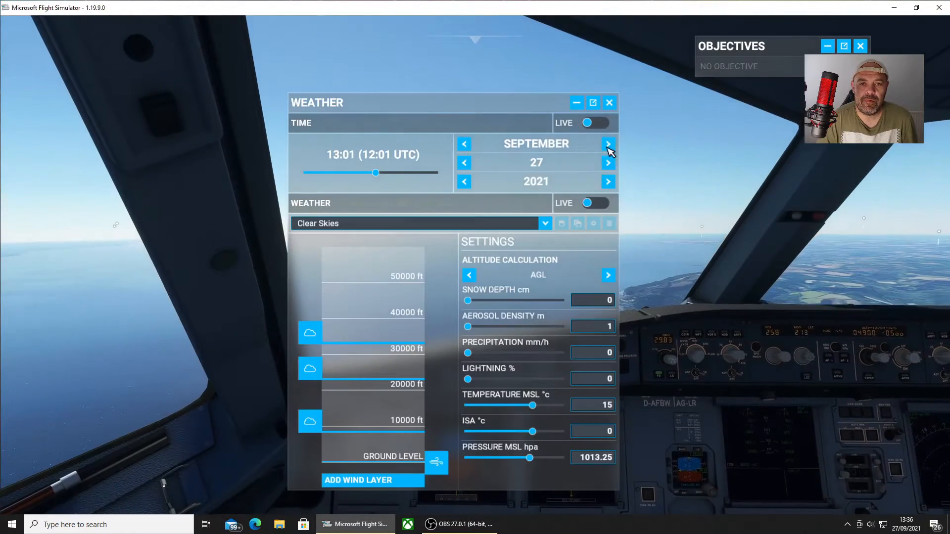
{"action": "left_click", "coordinate": [609, 103]}
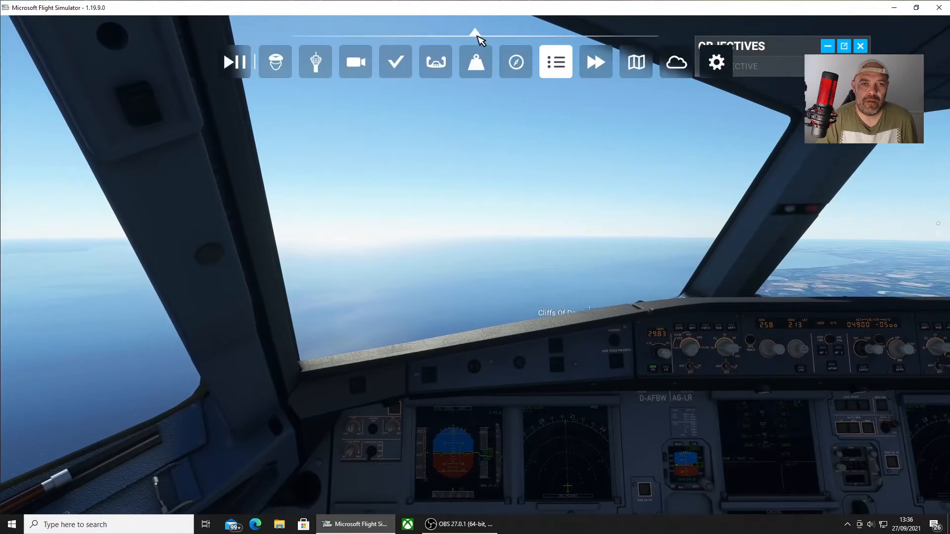
{"action": "mouse_move", "coordinate": [355, 62]}
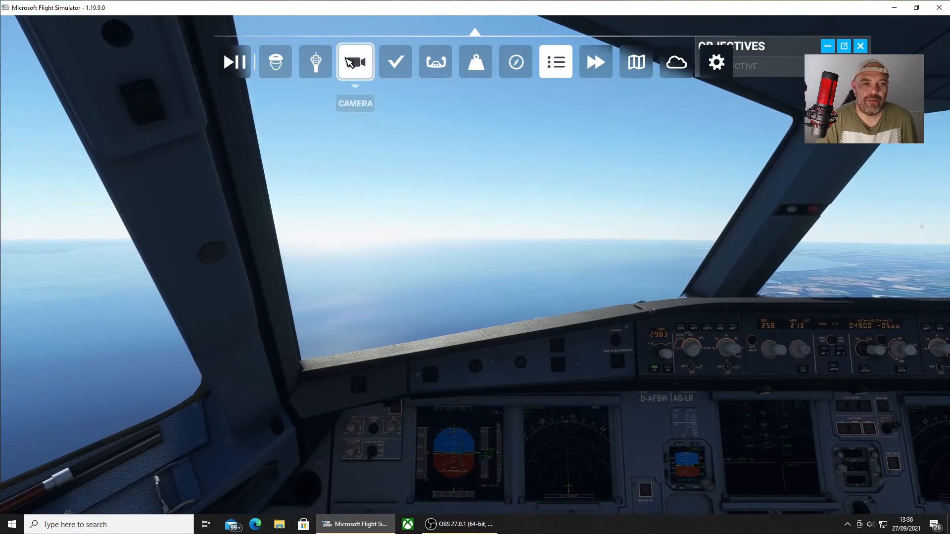
Switch the camera to the External view of the A320neo.
{"action": "left_click", "coordinate": [354, 61]}
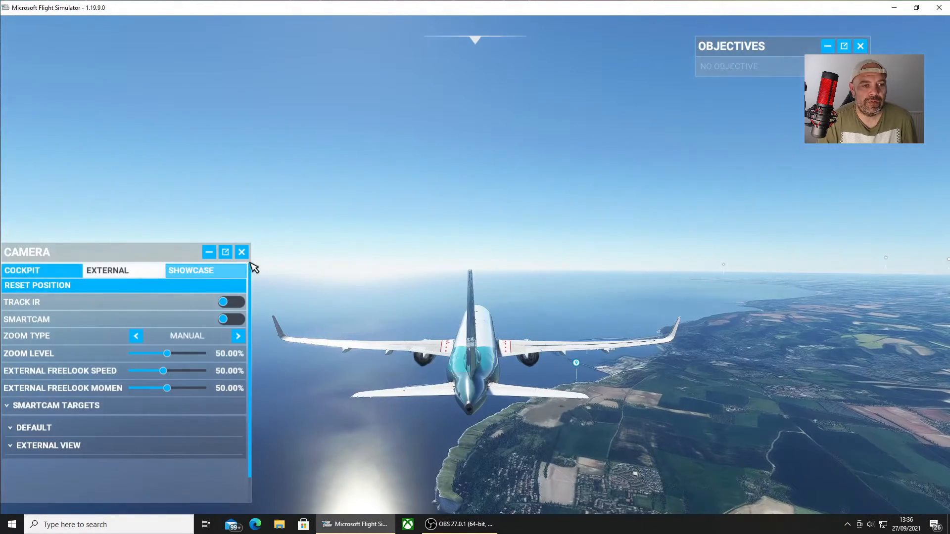
{"action": "left_click", "coordinate": [242, 252]}
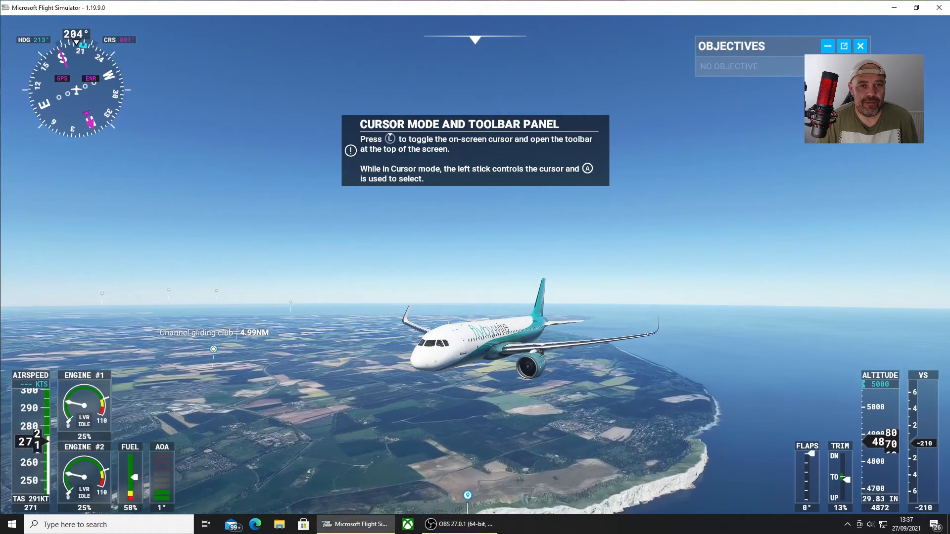
Select the Cockpit camera view and close the Camera panel.
{"action": "left_click", "coordinate": [354, 61]}
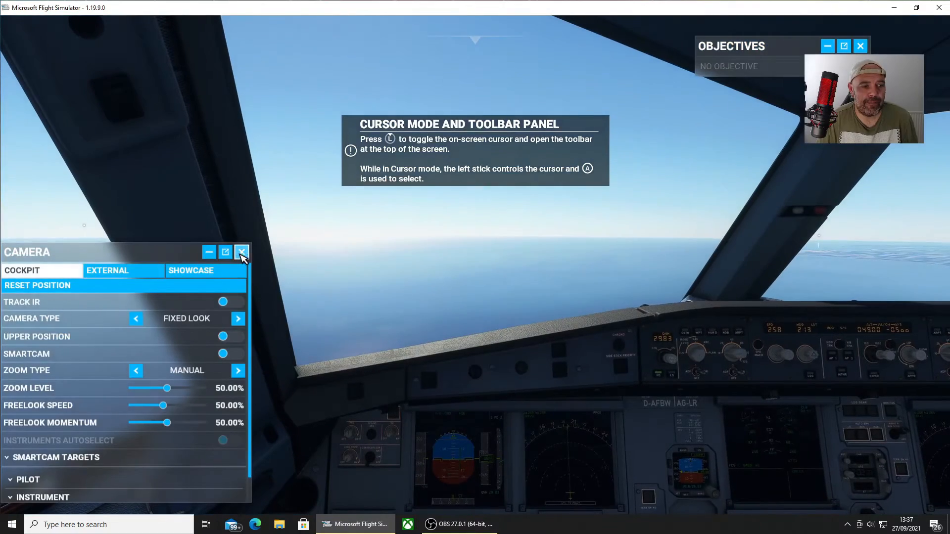
{"action": "left_click", "coordinate": [241, 252]}
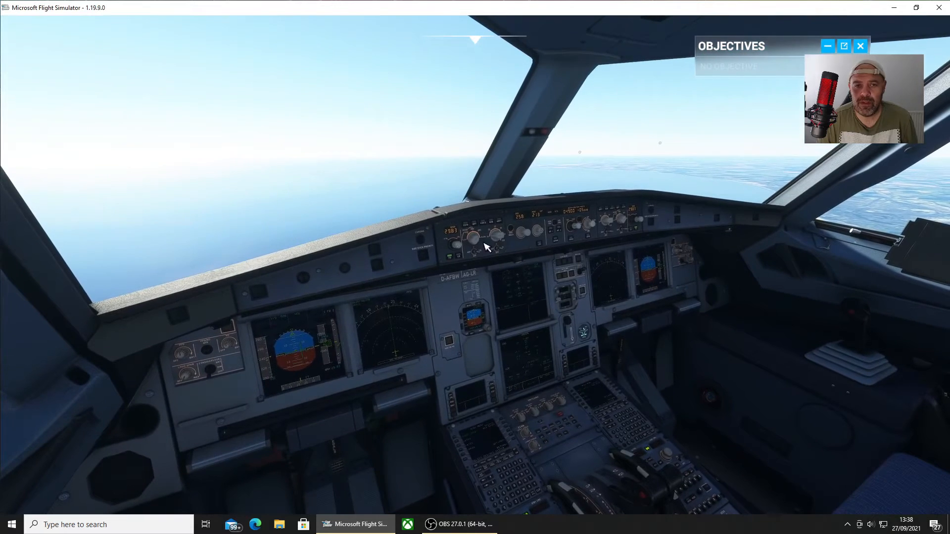
{"action": "mouse_move", "coordinate": [356, 62]}
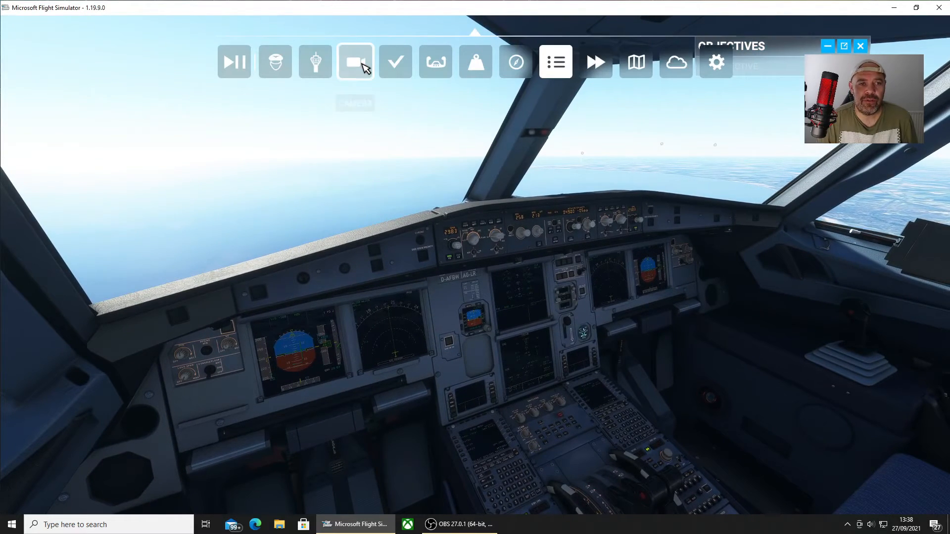
Choose the External camera tab to view the A320neo over the coastline.
{"action": "left_click", "coordinate": [355, 62]}
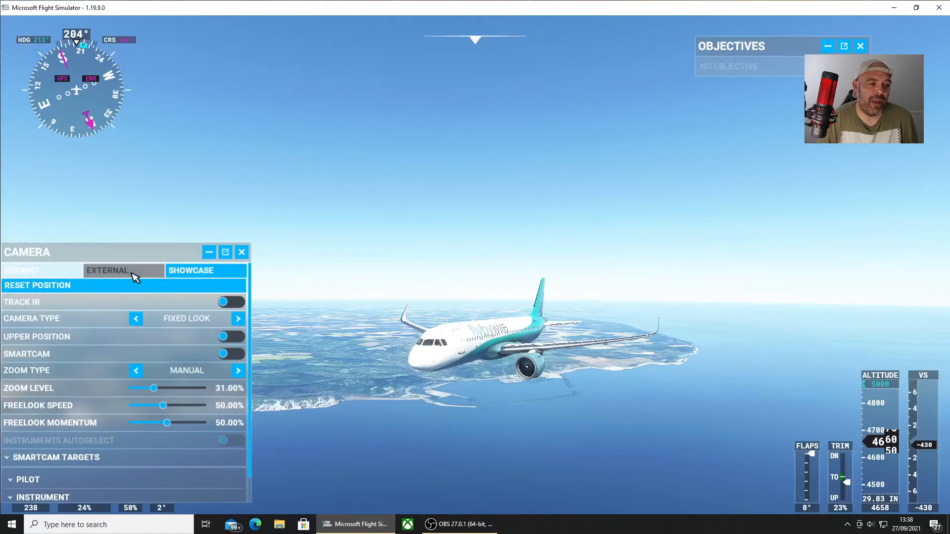
{"action": "left_click", "coordinate": [242, 252]}
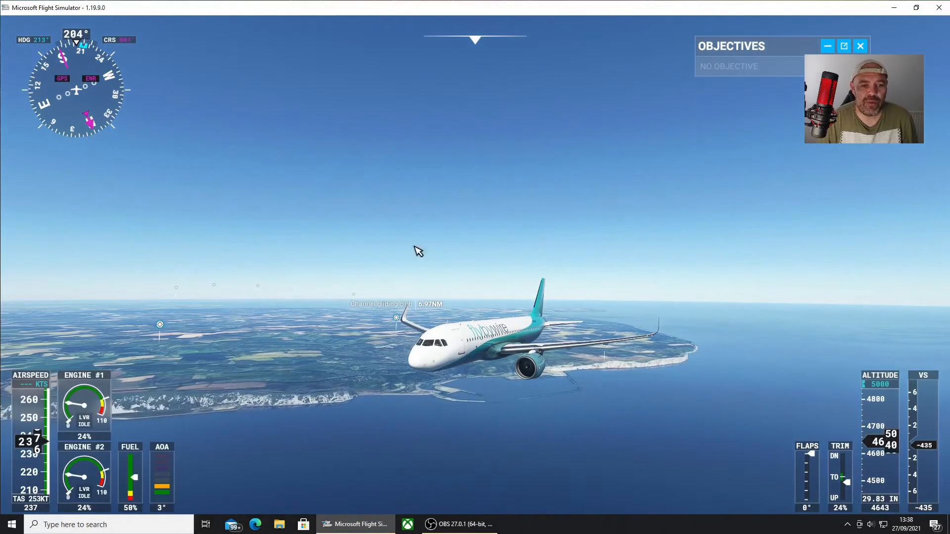